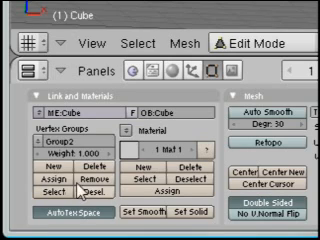
Open the cube's vertex group dropdown in Link and Materials to show Group1 and Group2
{"action": "left_click", "coordinate": [62, 108]}
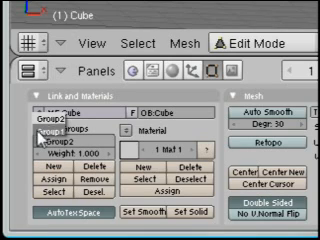